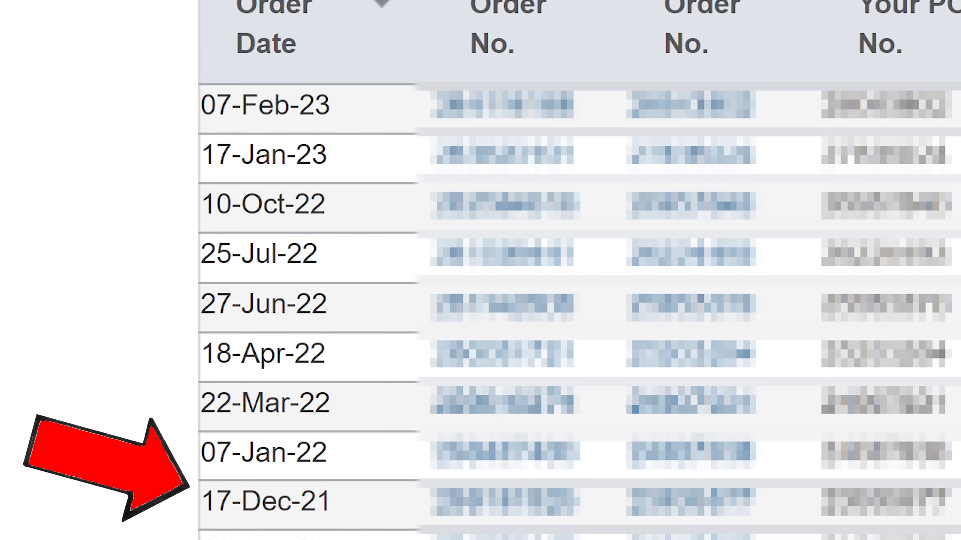
scroll(down, 3)
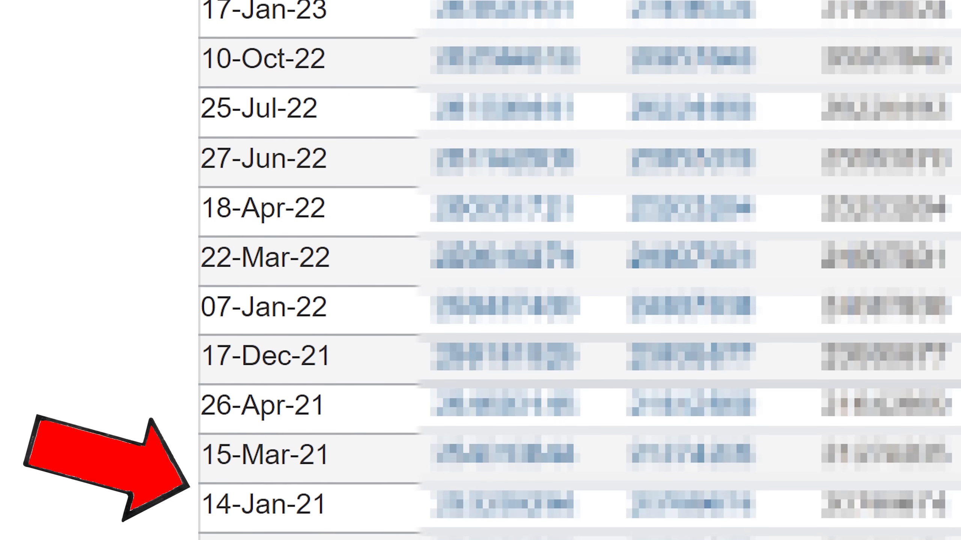
scroll(down, 3)
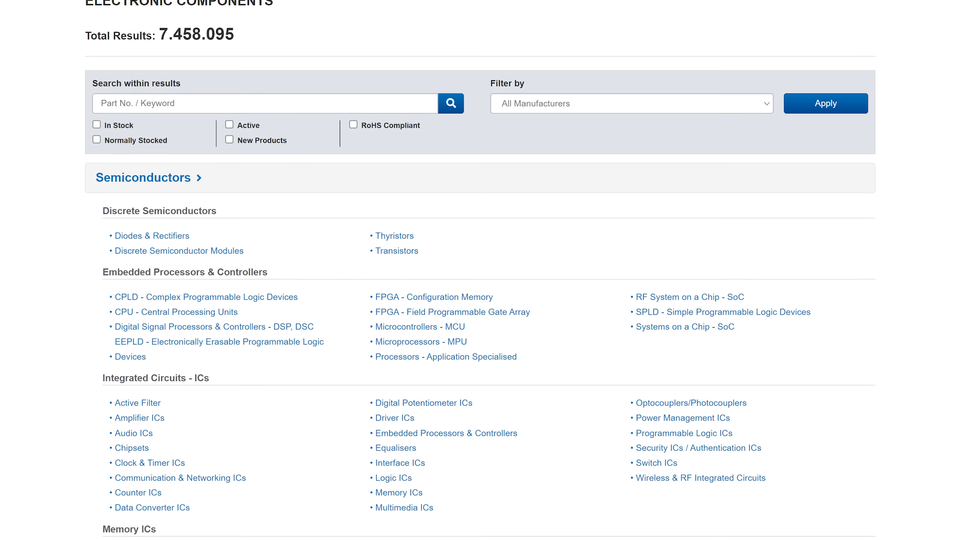
scroll(down, 3)
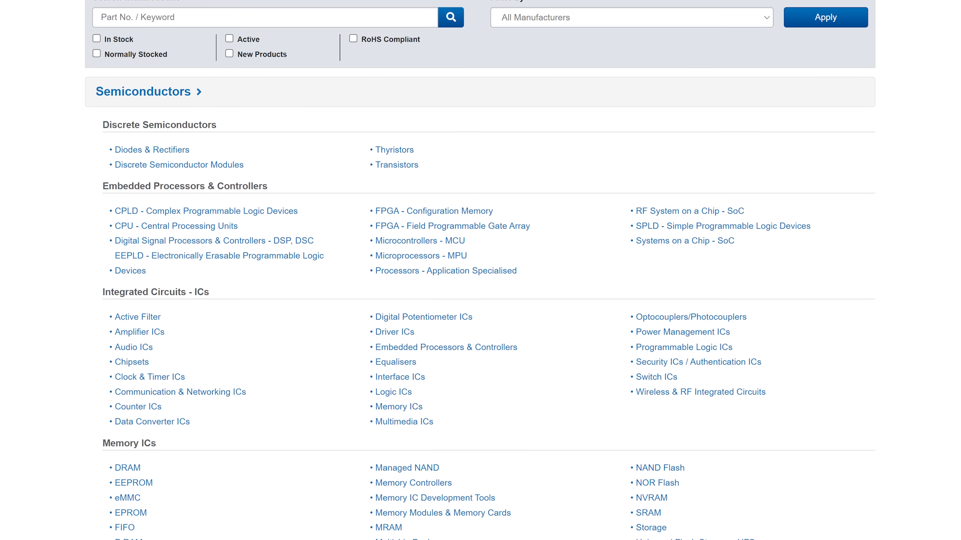
scroll(down, 3)
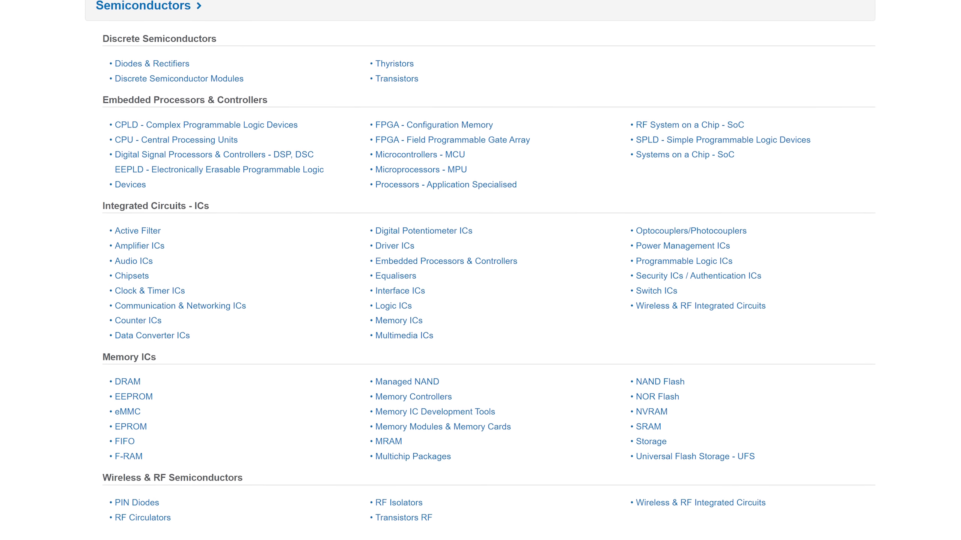
scroll(down, 3)
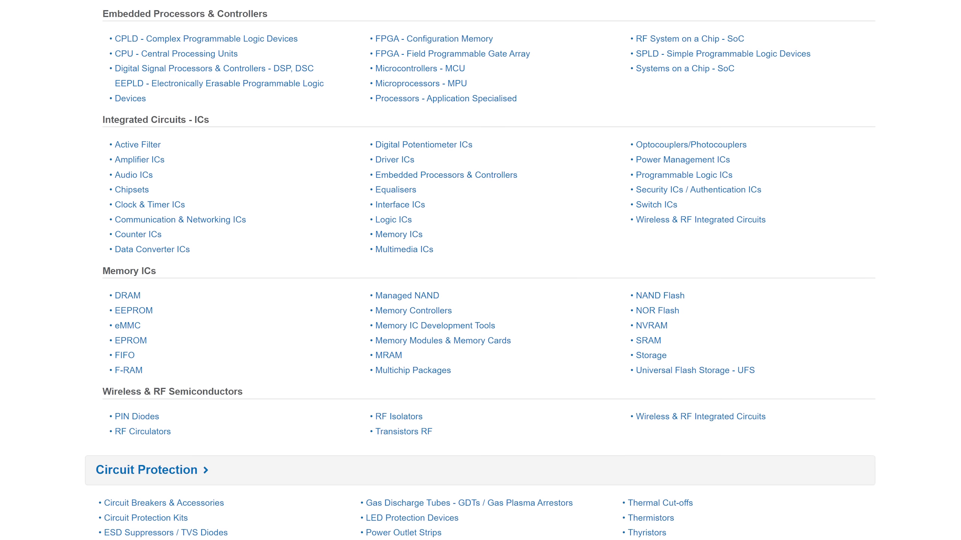
scroll(down, 3)
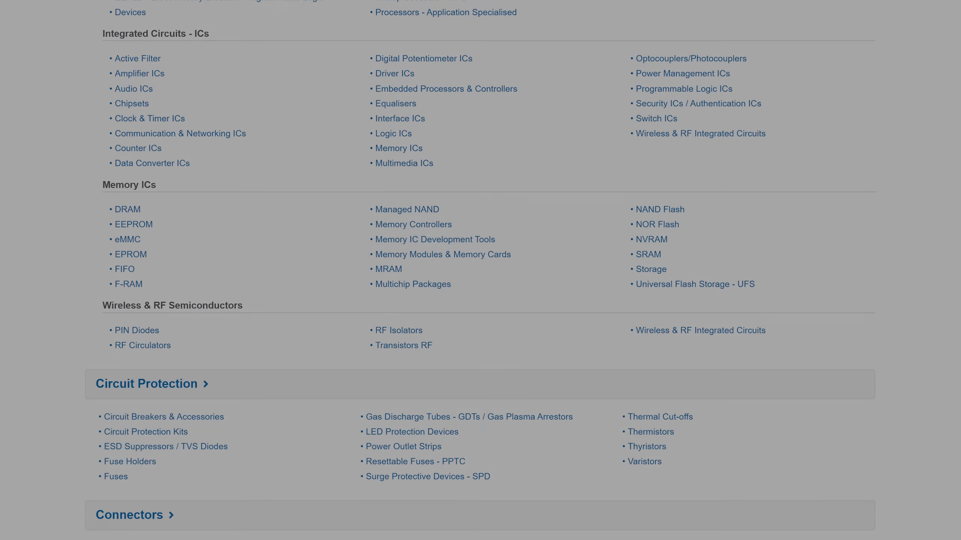